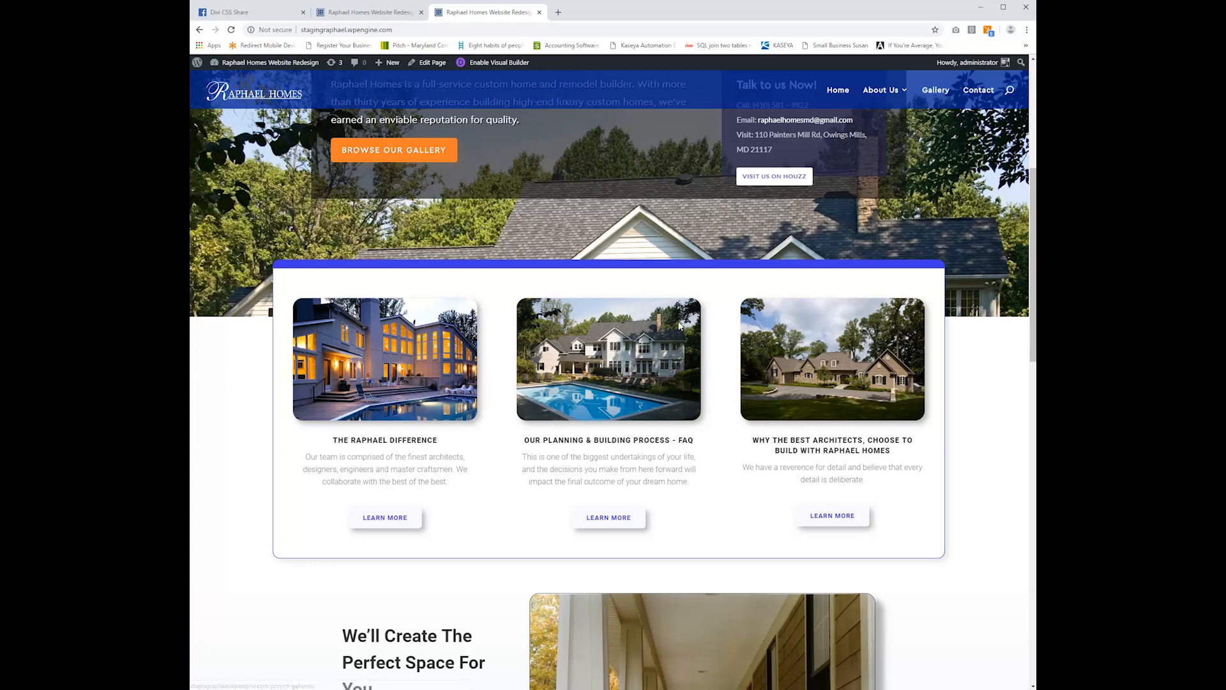
{"action": "mouse_move", "coordinate": [679, 327]}
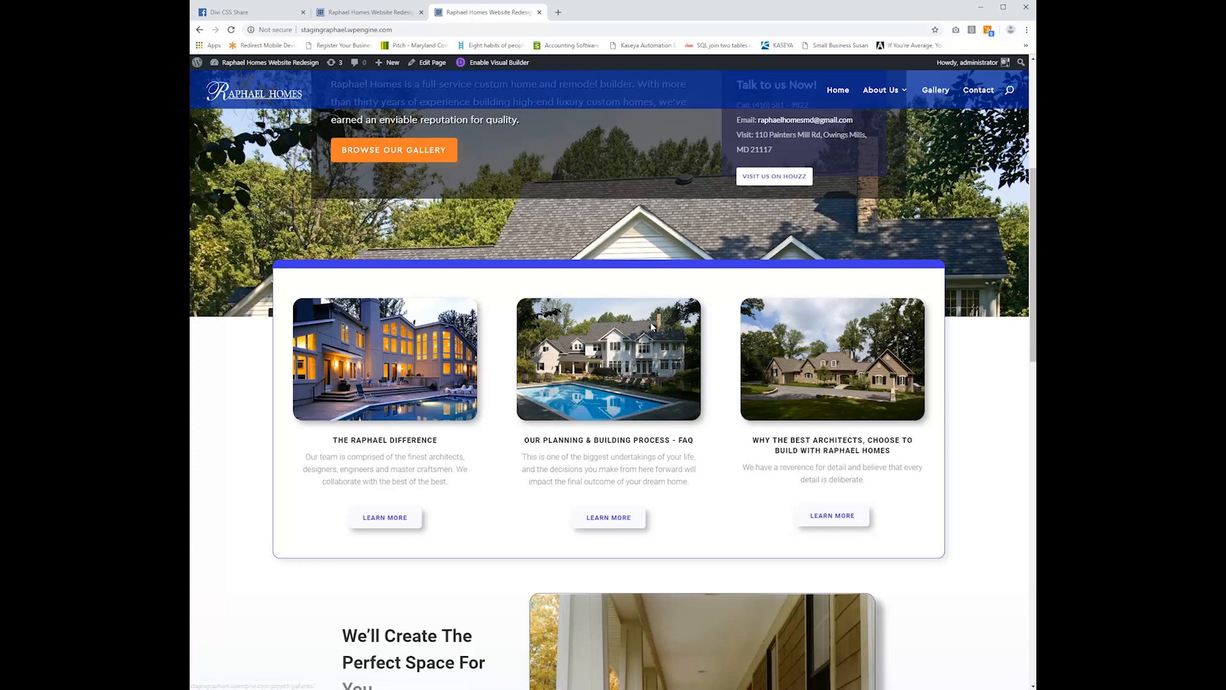
{"action": "mouse_move", "coordinate": [707, 330]}
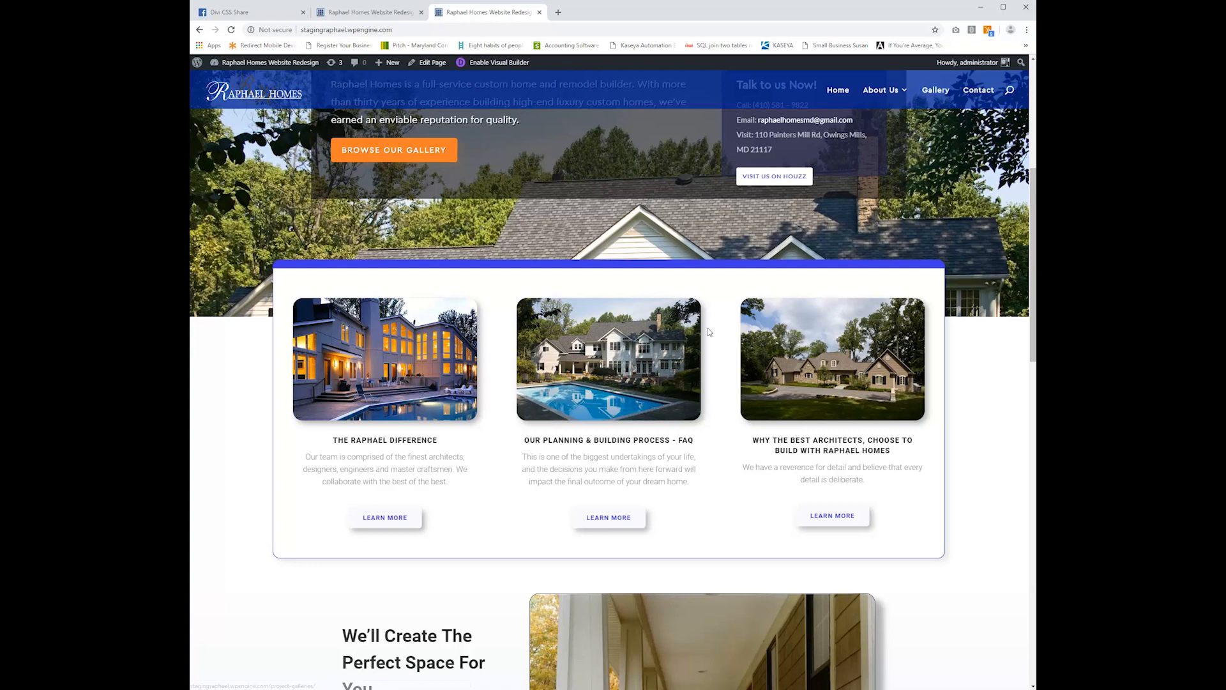
{"action": "mouse_move", "coordinate": [816, 352]}
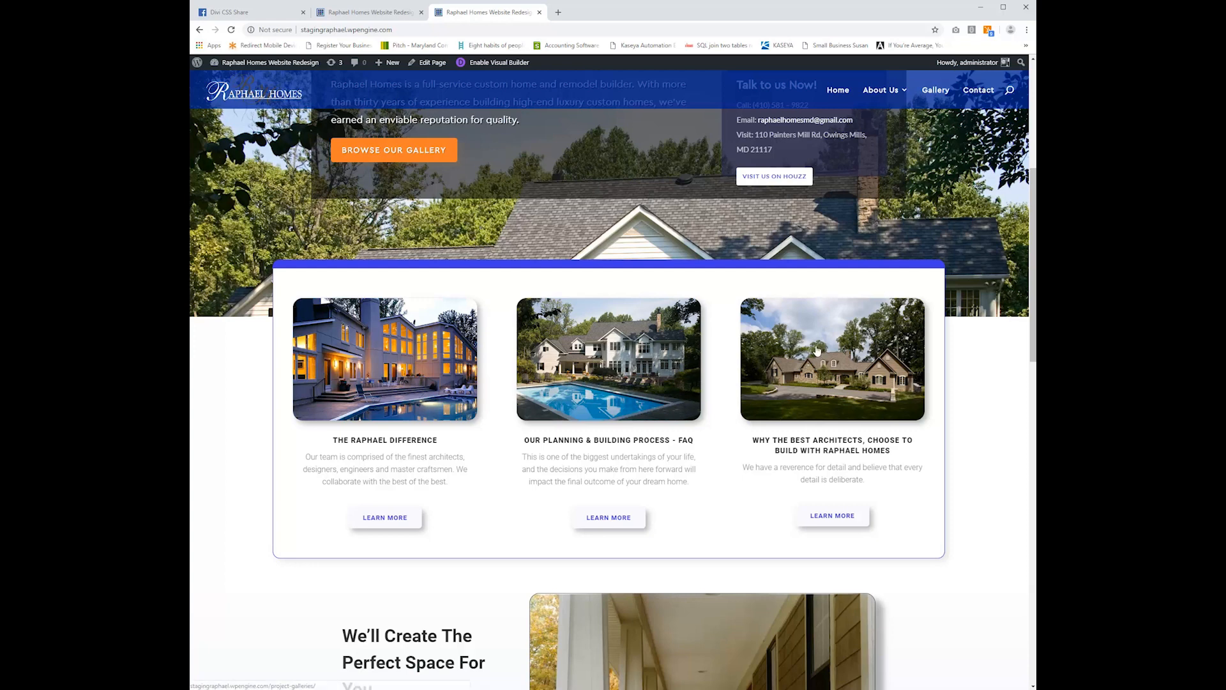
{"action": "mouse_move", "coordinate": [315, 342]}
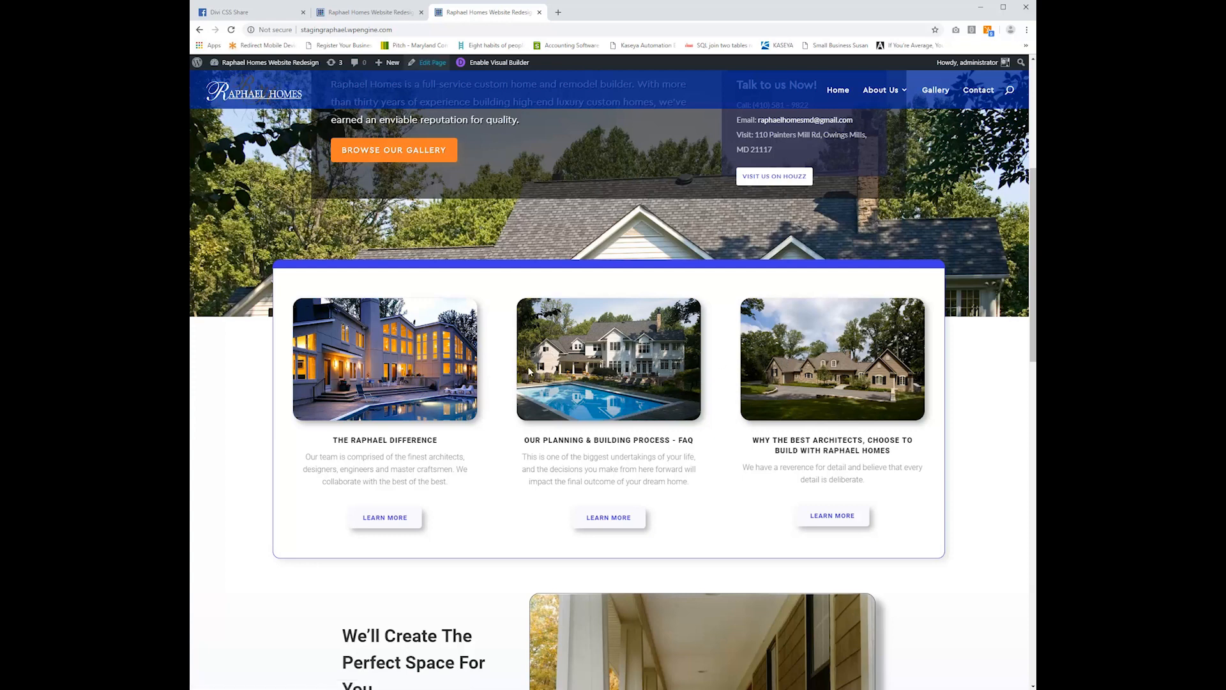
{"action": "mouse_move", "coordinate": [529, 372]}
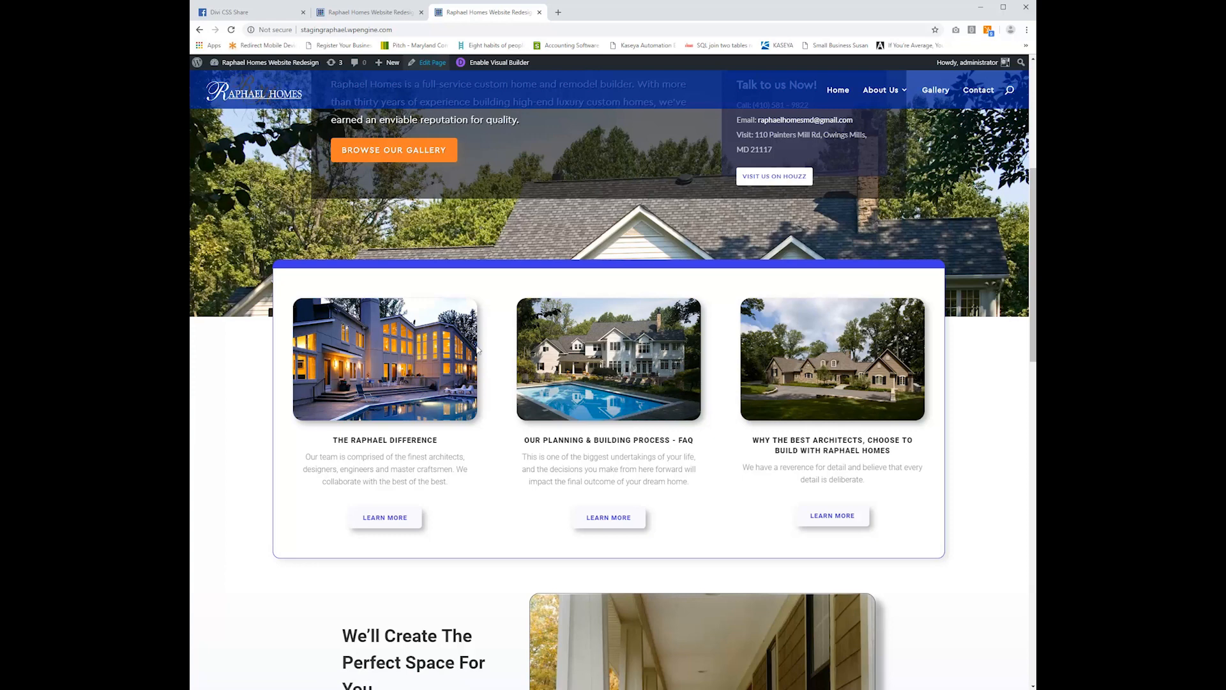
{"action": "mouse_move", "coordinate": [590, 175]}
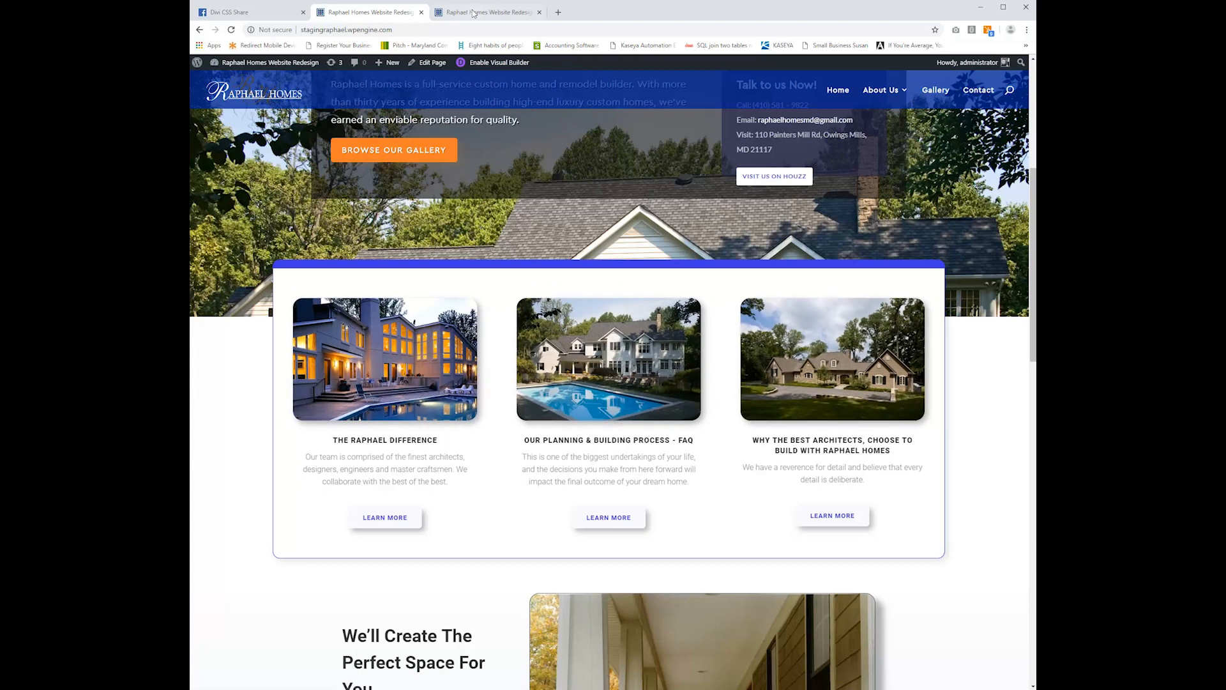
Enable the Visual Builder on the Raphael Homes page from the admin bar
{"action": "left_click", "coordinate": [498, 62]}
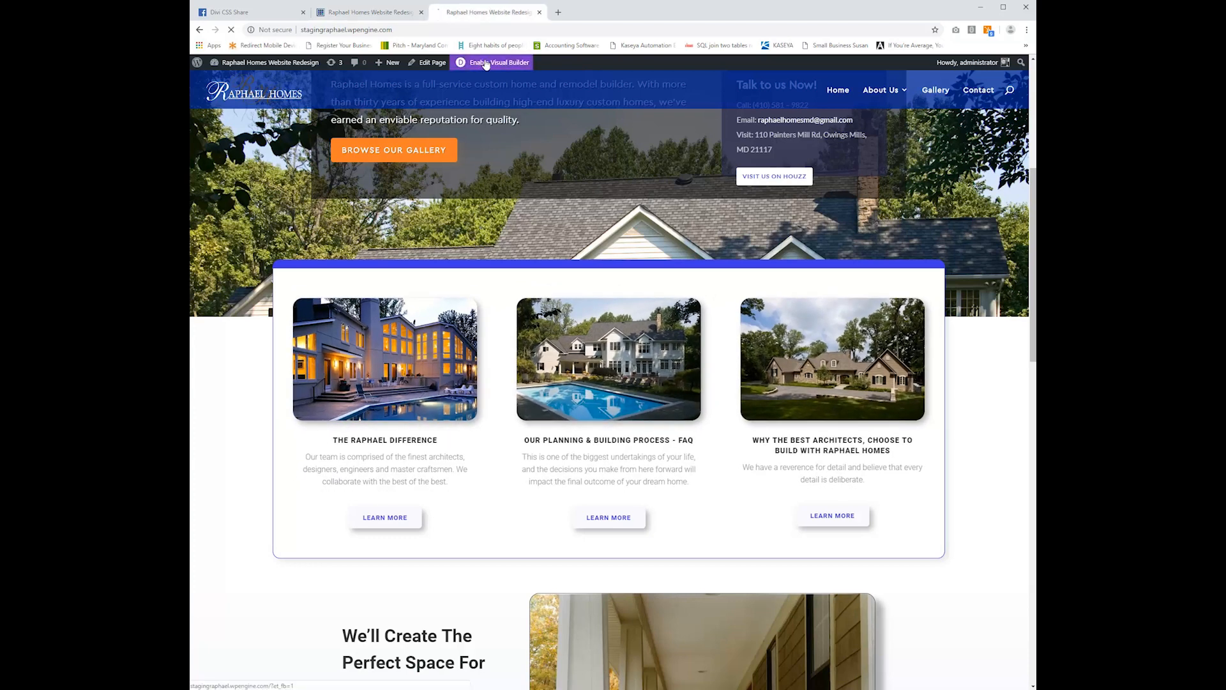
{"action": "left_click", "coordinate": [498, 63]}
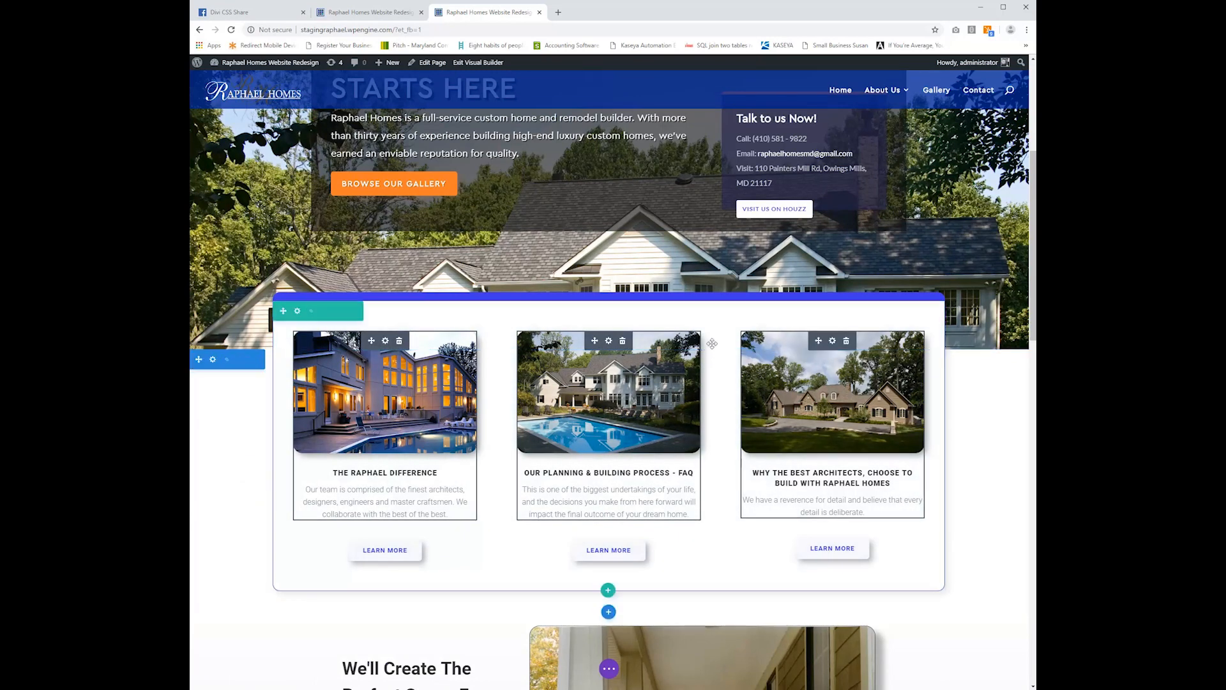
{"action": "mouse_move", "coordinate": [608, 348]}
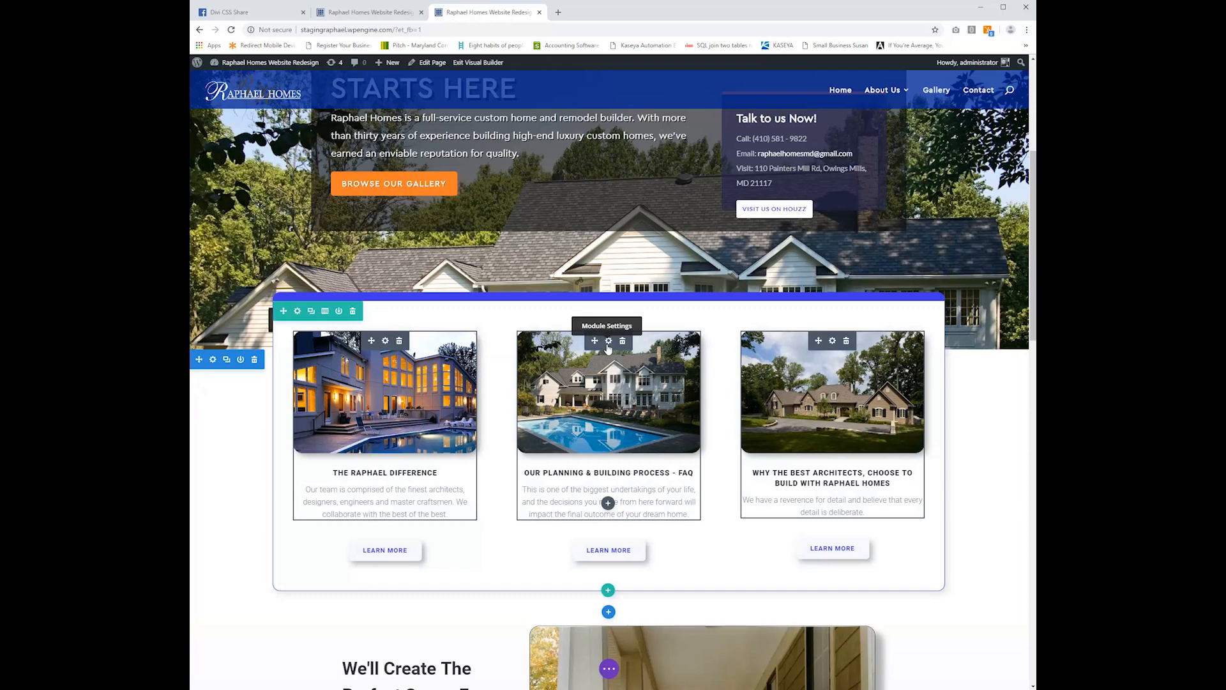
Reach the middle blurb's Advanced > Custom CSS > Main Element Default box in its settings
{"action": "left_click", "coordinate": [608, 340]}
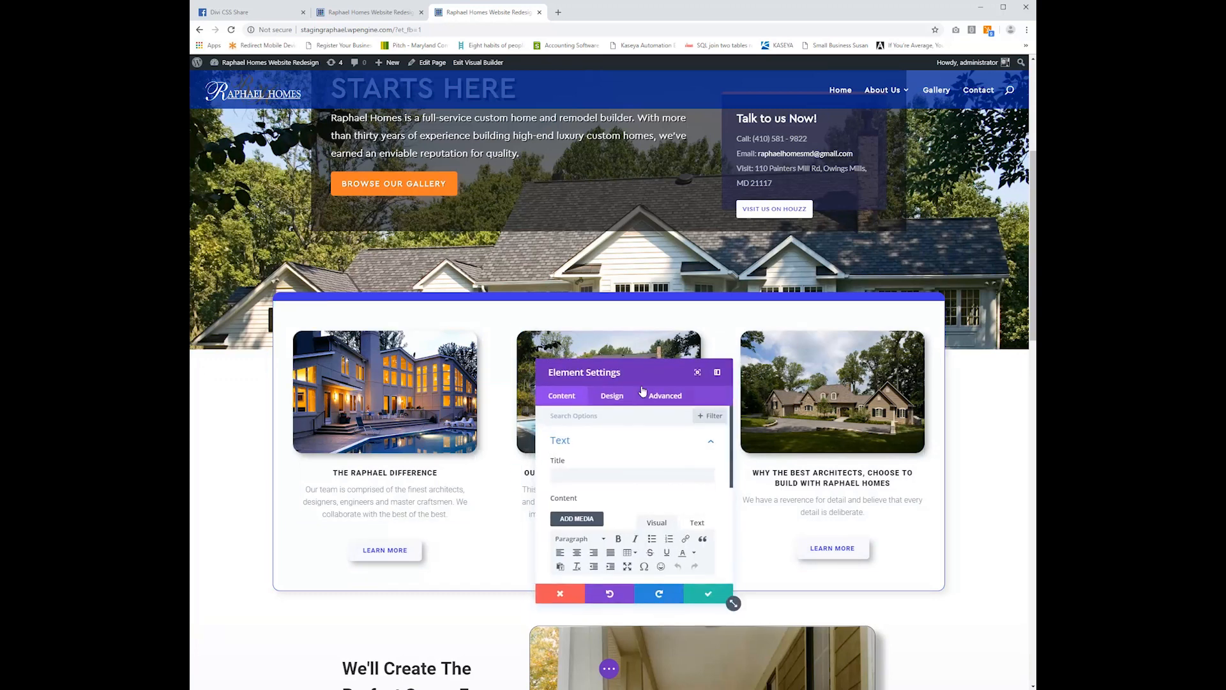
{"action": "left_click", "coordinate": [664, 395]}
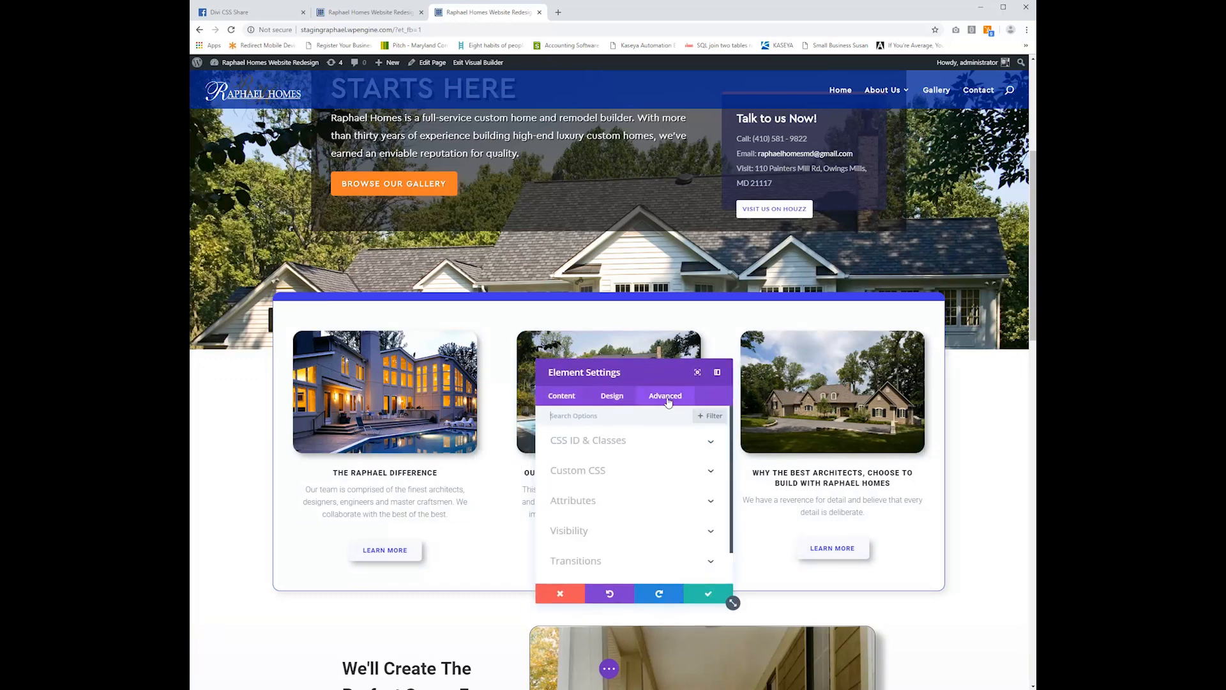
{"action": "left_click", "coordinate": [578, 470]}
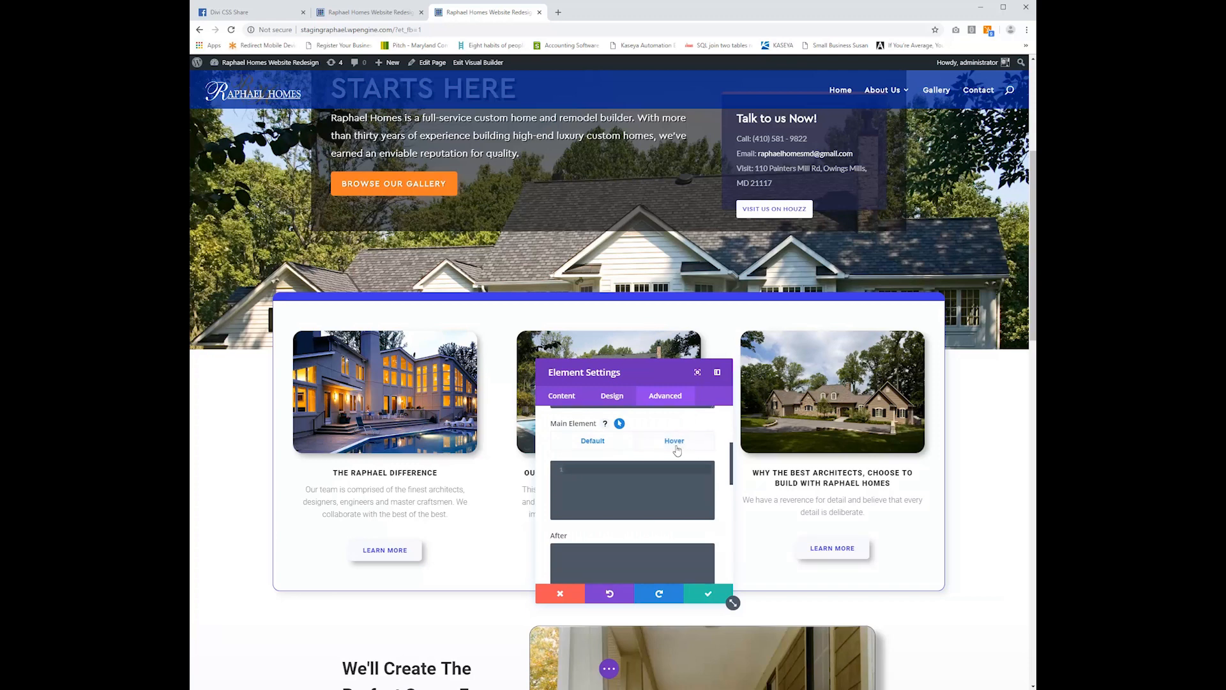
{"action": "left_click", "coordinate": [673, 441]}
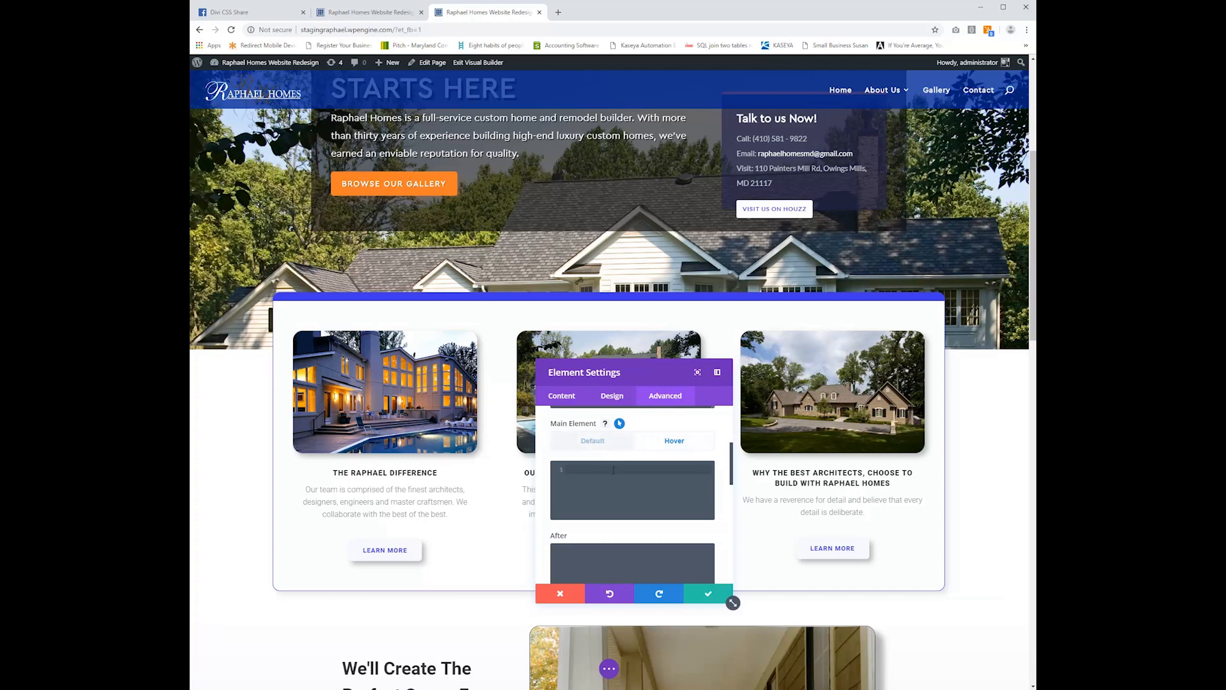
{"action": "left_click", "coordinate": [591, 440]}
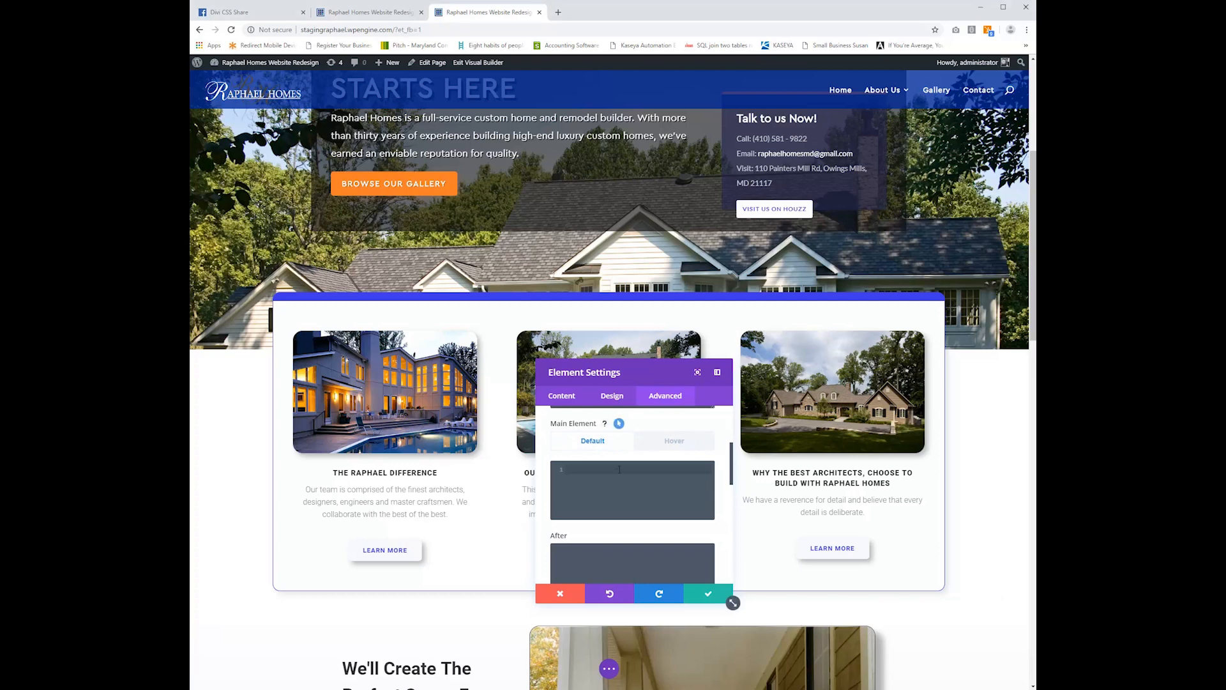
Add 'transition: transform 300ms ease' to the main element's default CSS
{"action": "type", "text": "transition: transform 300ms ease"}
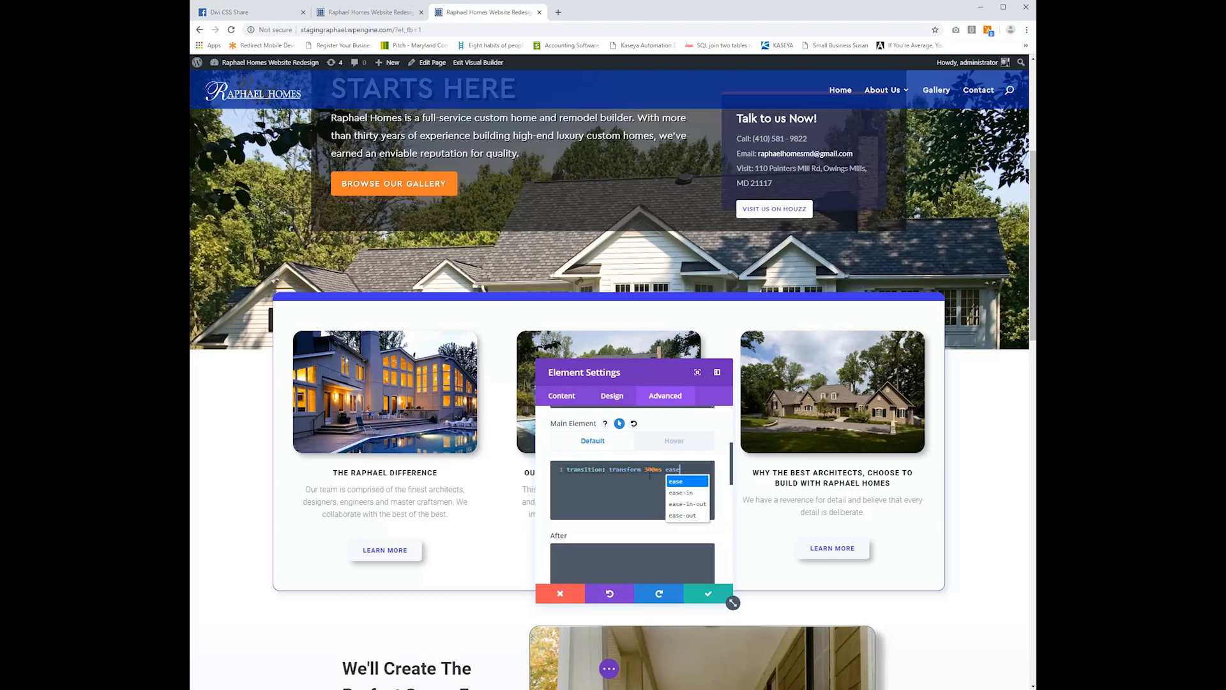
{"action": "left_click", "coordinate": [676, 482]}
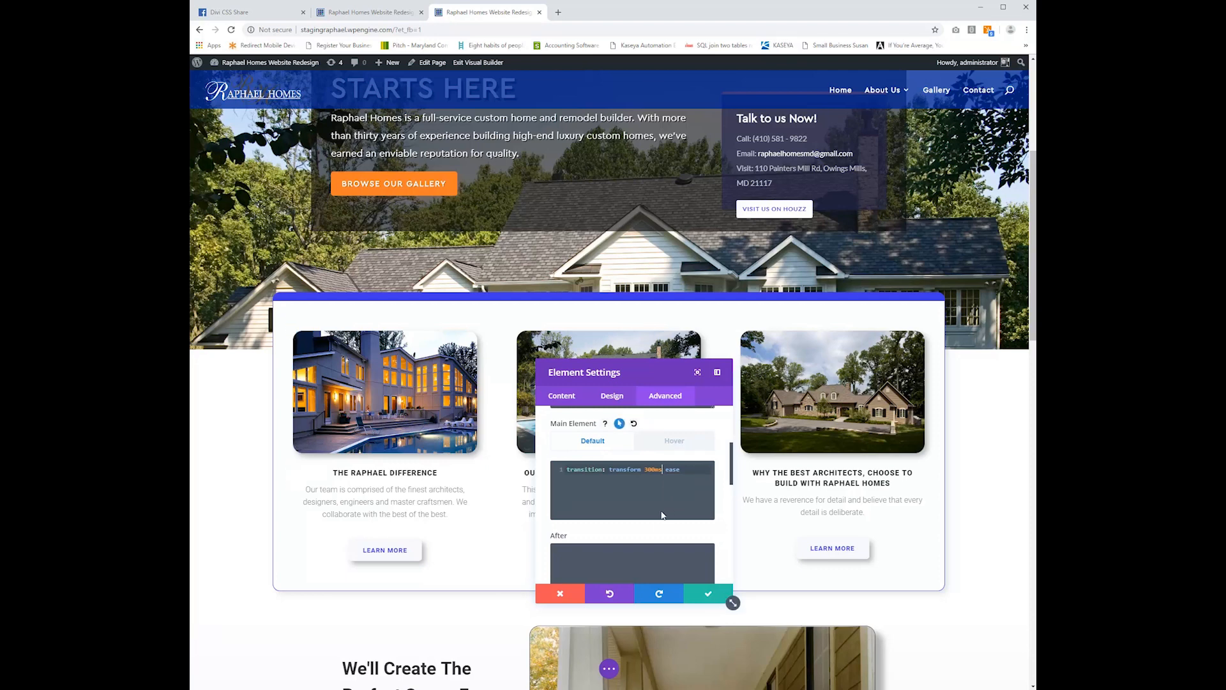
{"action": "mouse_move", "coordinate": [626, 512]}
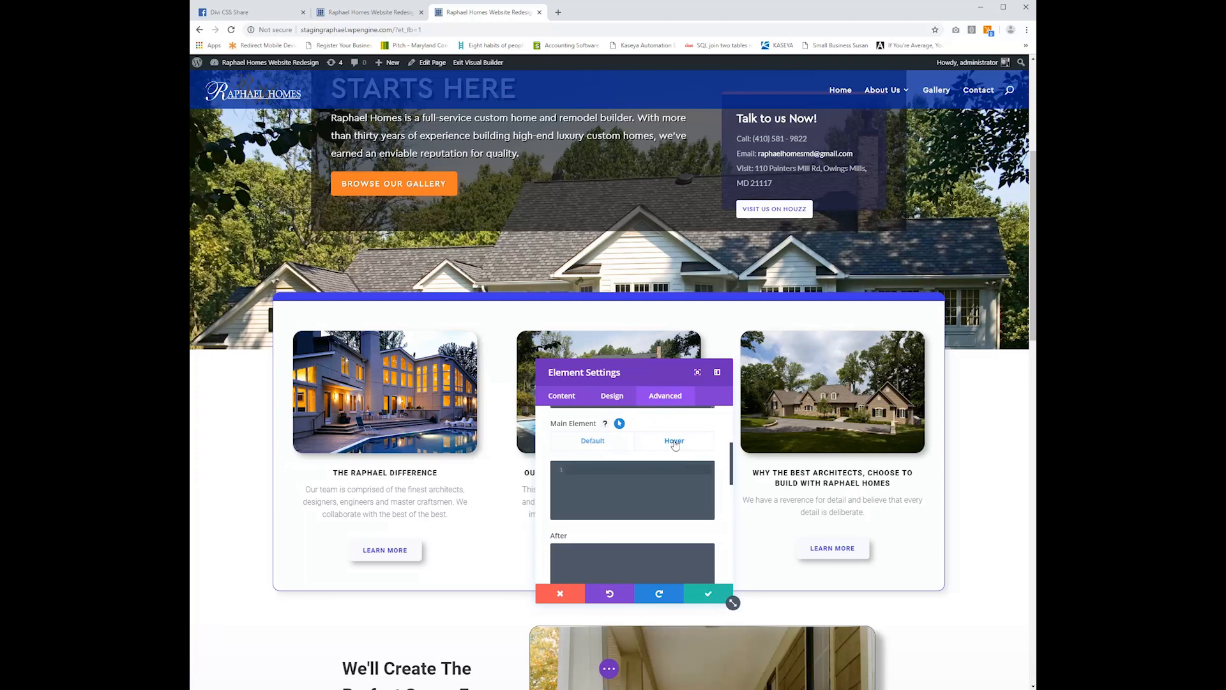
Add a hover transform scale(1.1) rule to the main element and save the module settings
{"action": "left_click", "coordinate": [673, 440]}
{"action": "type", "text": "transform: scale(1.1)"}
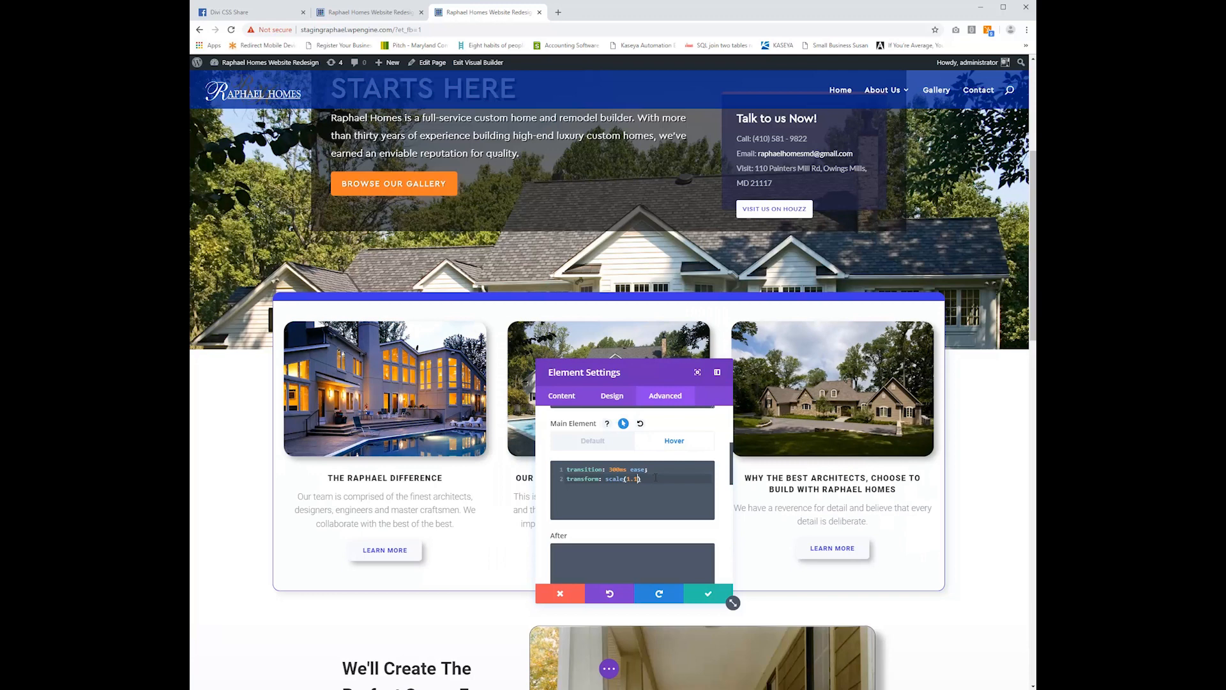
{"action": "left_click", "coordinate": [706, 594]}
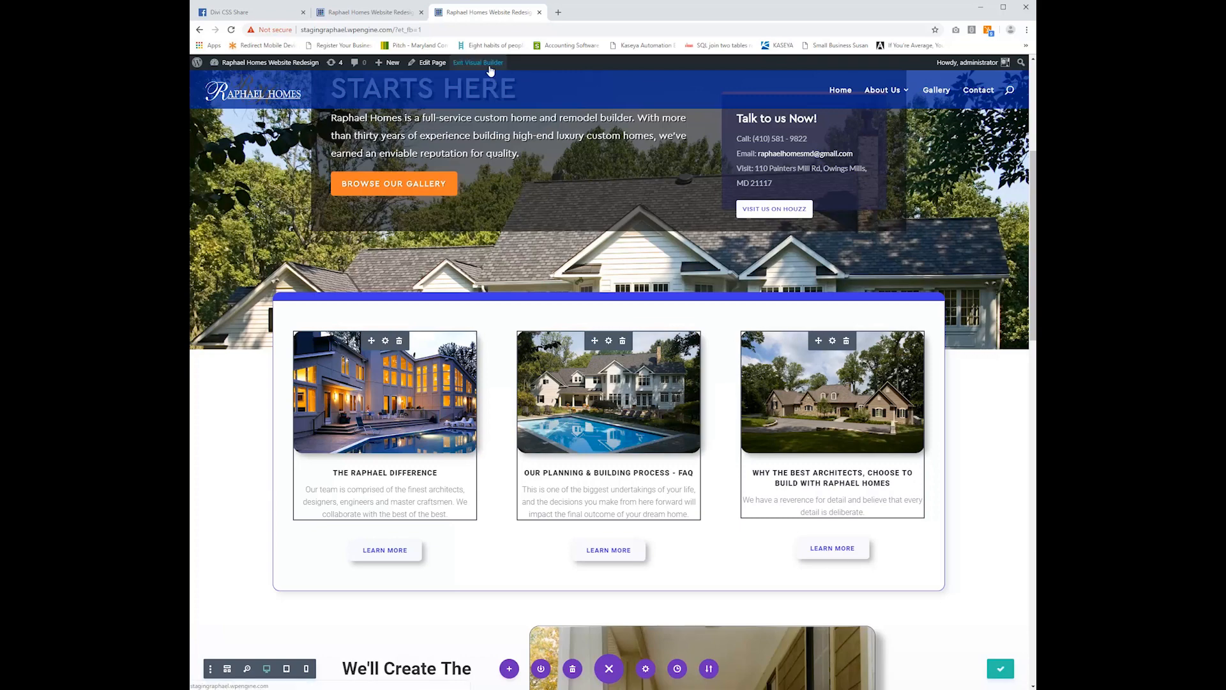
Exit the Visual Builder and hover the live blurbs to see them enlarge
{"action": "left_click", "coordinate": [477, 63]}
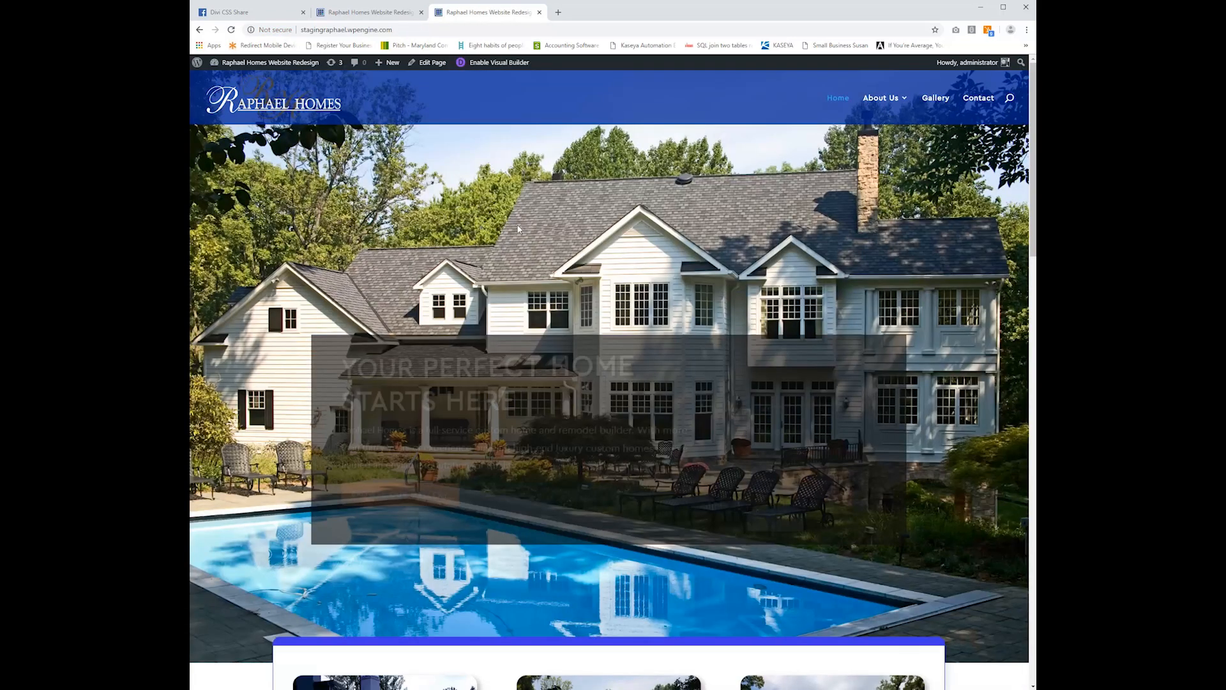
{"action": "scroll", "scroll_direction": "down", "scroll_amount": 3}
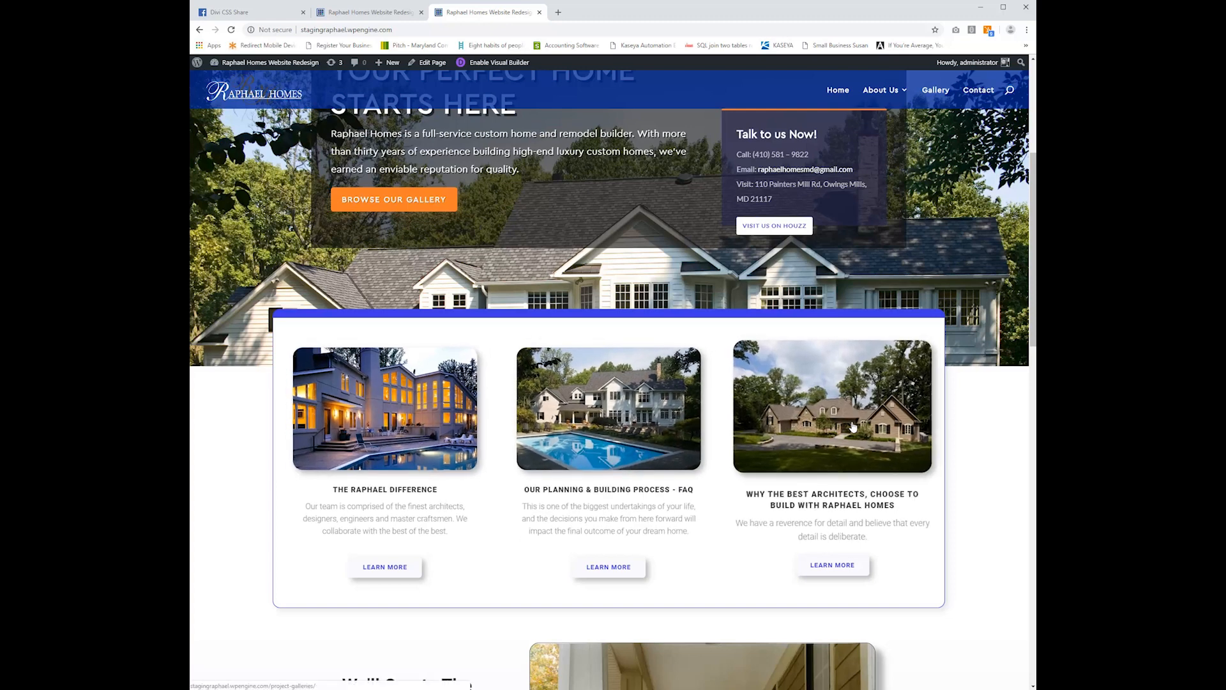
{"action": "mouse_move", "coordinate": [747, 429]}
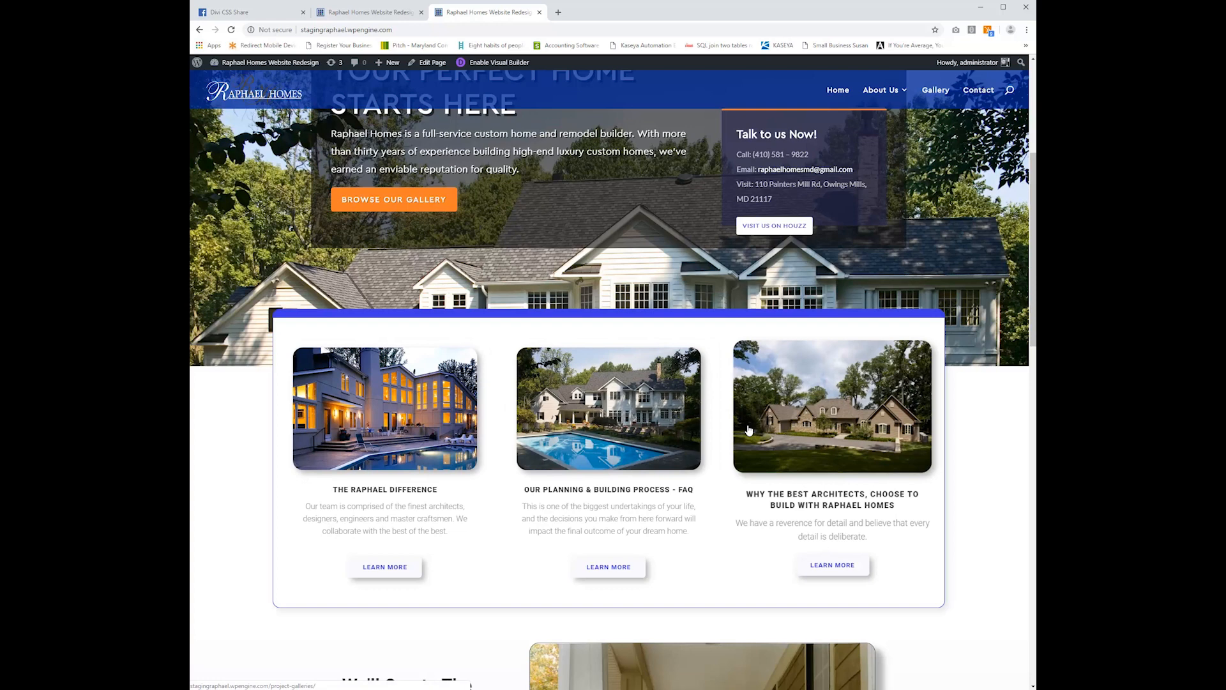